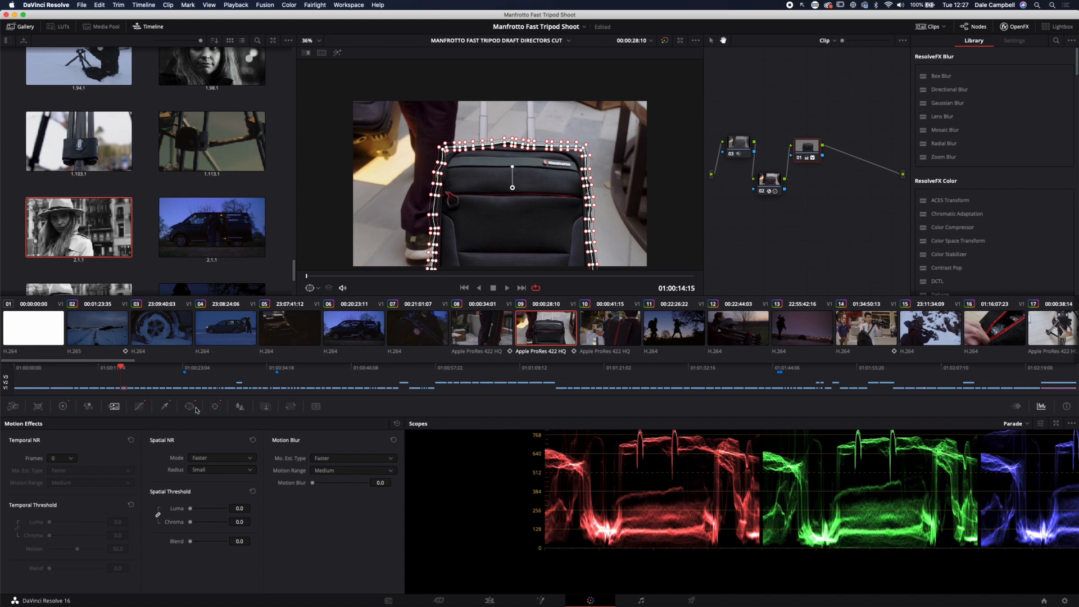
Inspect the bag window's shape and tracking data, then show the Curves palette
{"action": "left_click", "coordinate": [189, 406]}
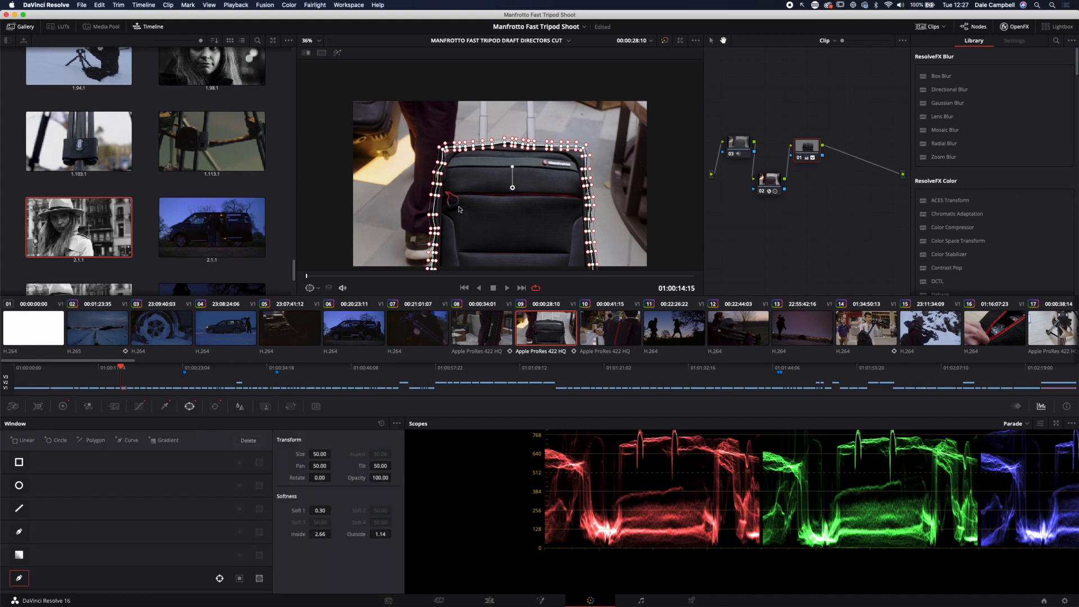
{"action": "left_click", "coordinate": [215, 406]}
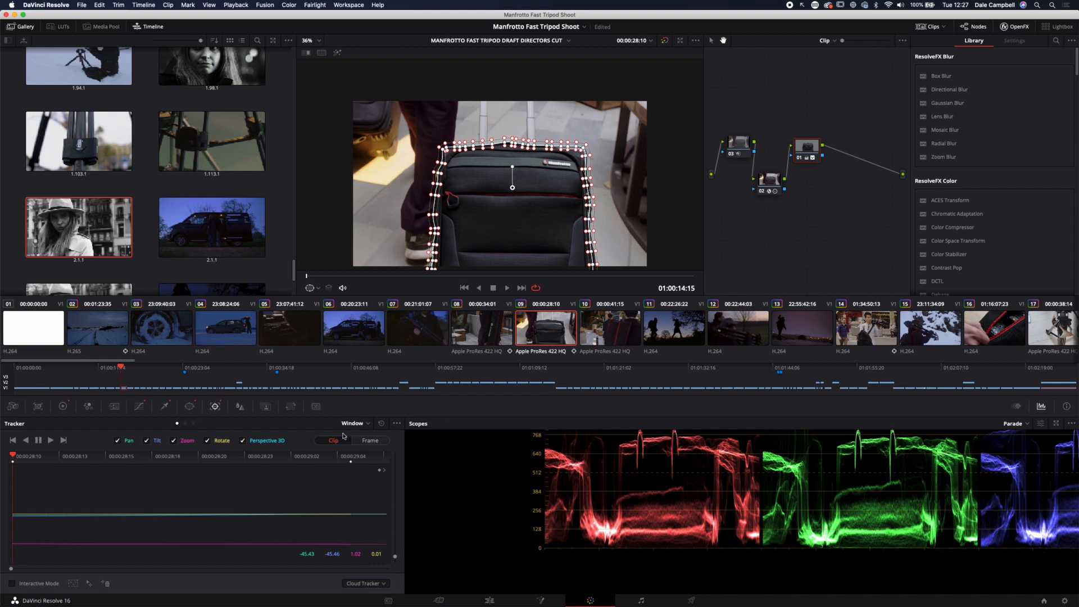
{"action": "mouse_move", "coordinate": [101, 422]}
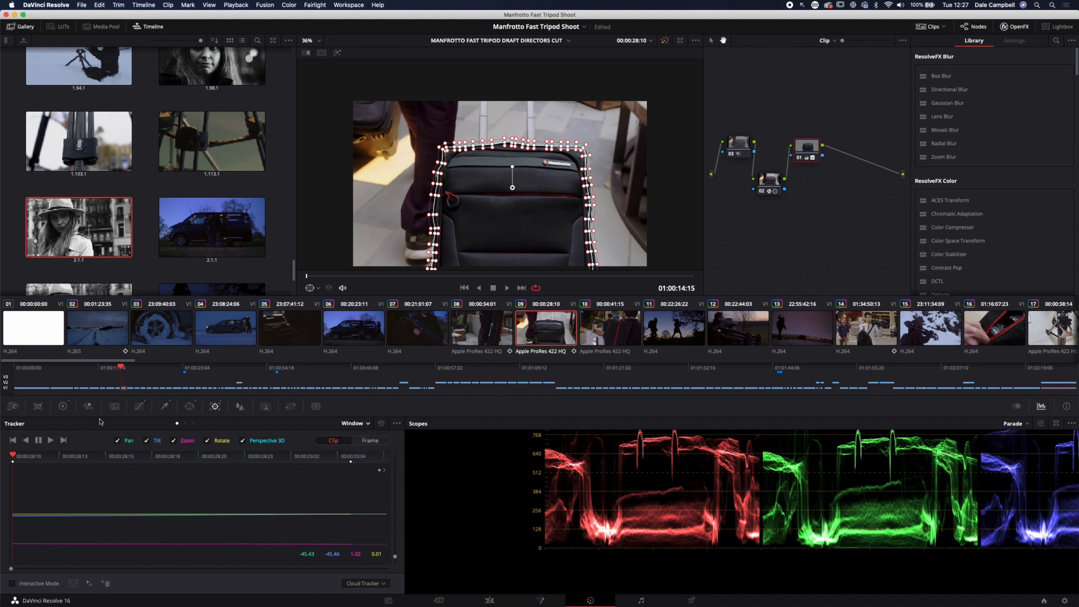
{"action": "left_click", "coordinate": [138, 406]}
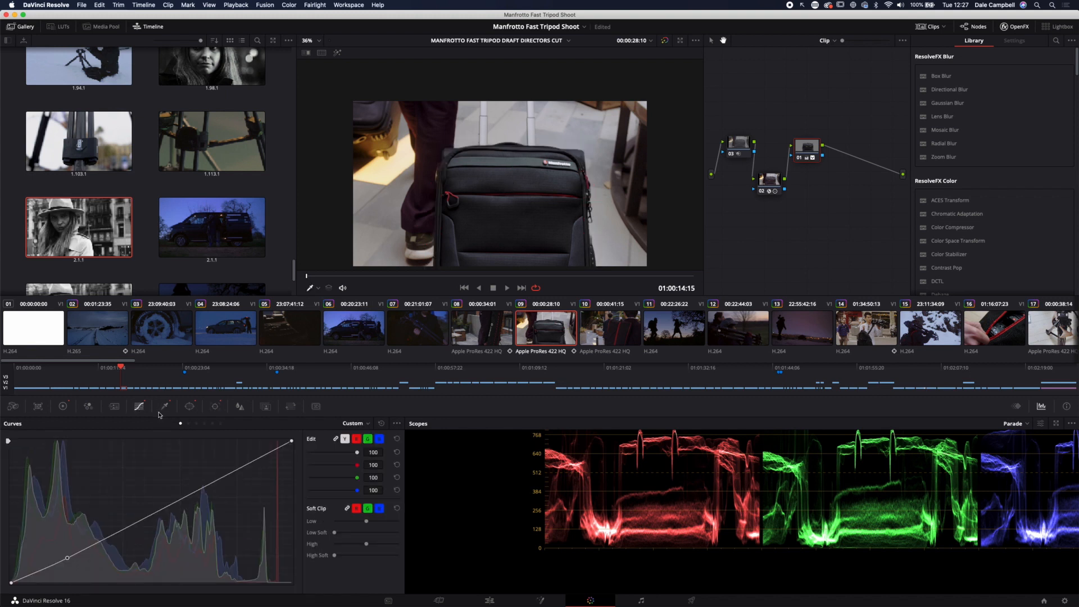
{"action": "mouse_move", "coordinate": [141, 459]}
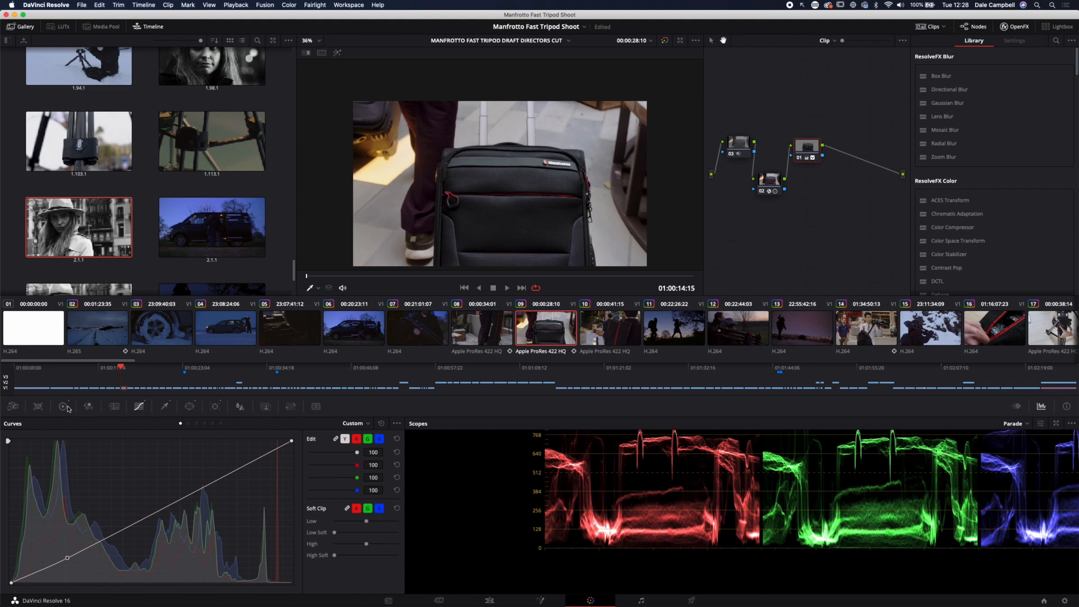
Show the Primaries colour wheels for the bag shot, then select clip 11, the hikers' sunset silhouette
{"action": "left_click", "coordinate": [61, 406]}
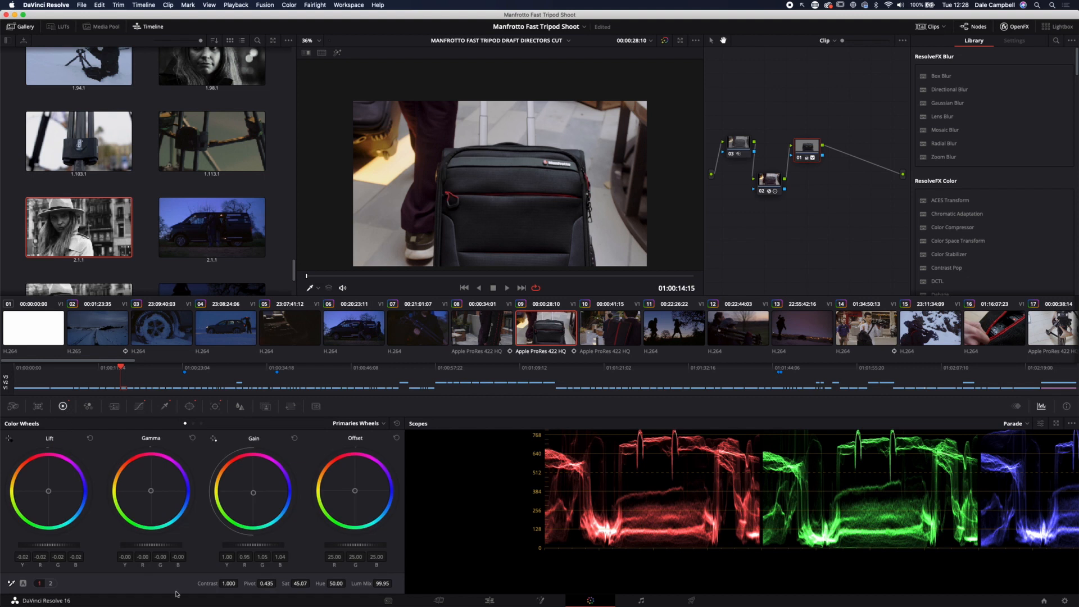
{"action": "mouse_move", "coordinate": [258, 488]}
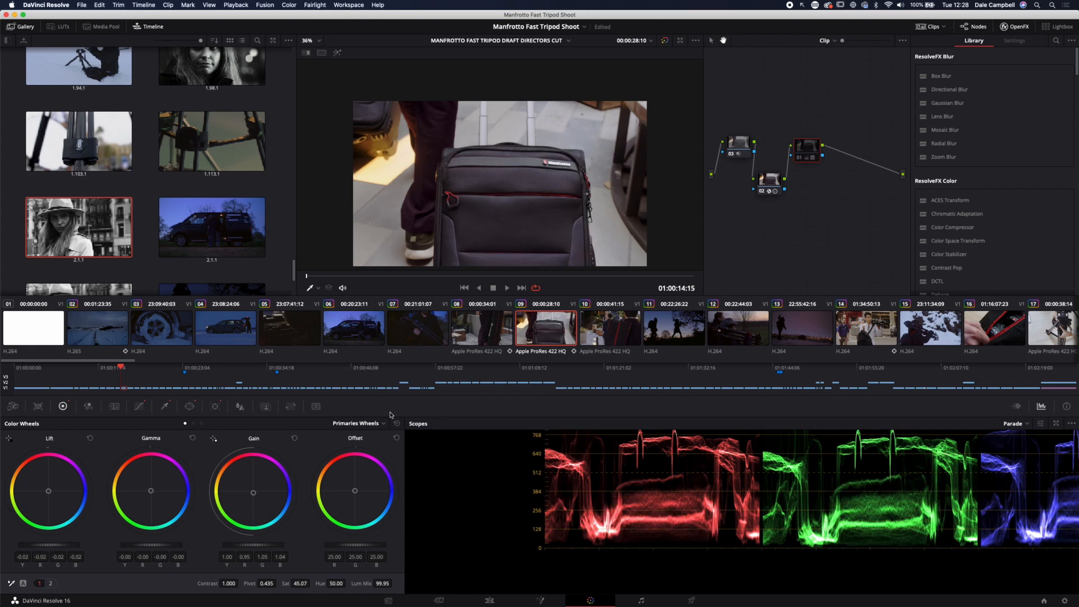
{"action": "left_click", "coordinate": [805, 147]}
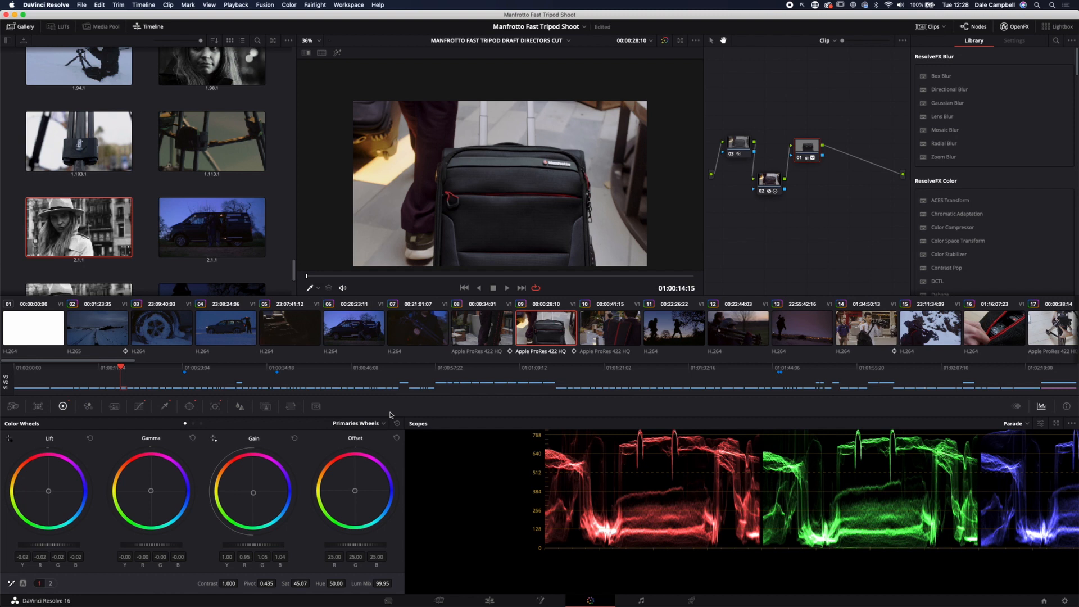
{"action": "left_click", "coordinate": [673, 328]}
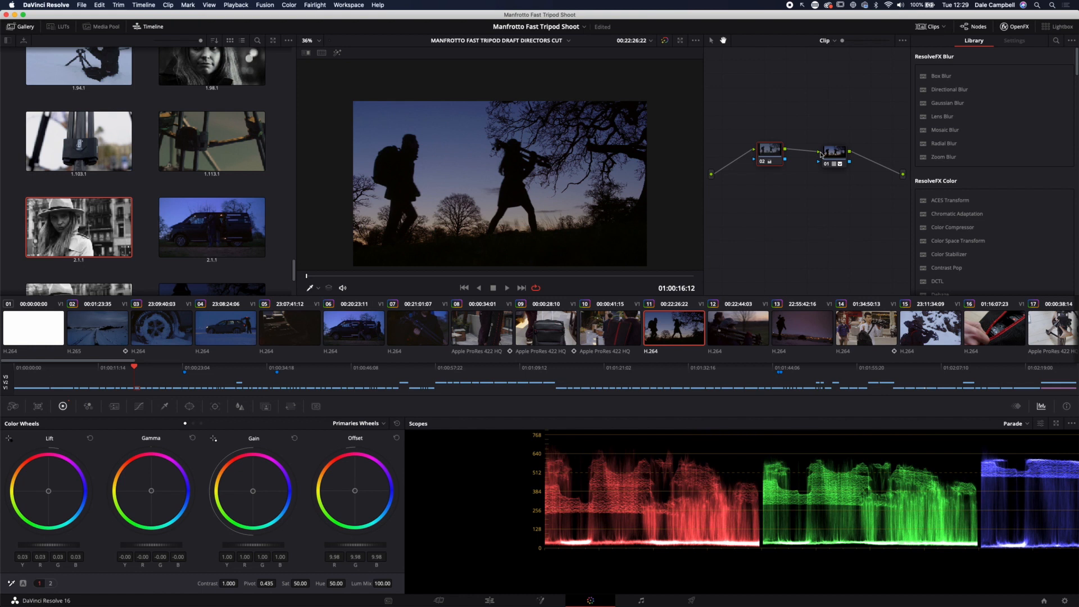
Select node 01 of the silhouette grade, then switch to clip 12 of the tripod carriers
{"action": "left_click", "coordinate": [833, 150]}
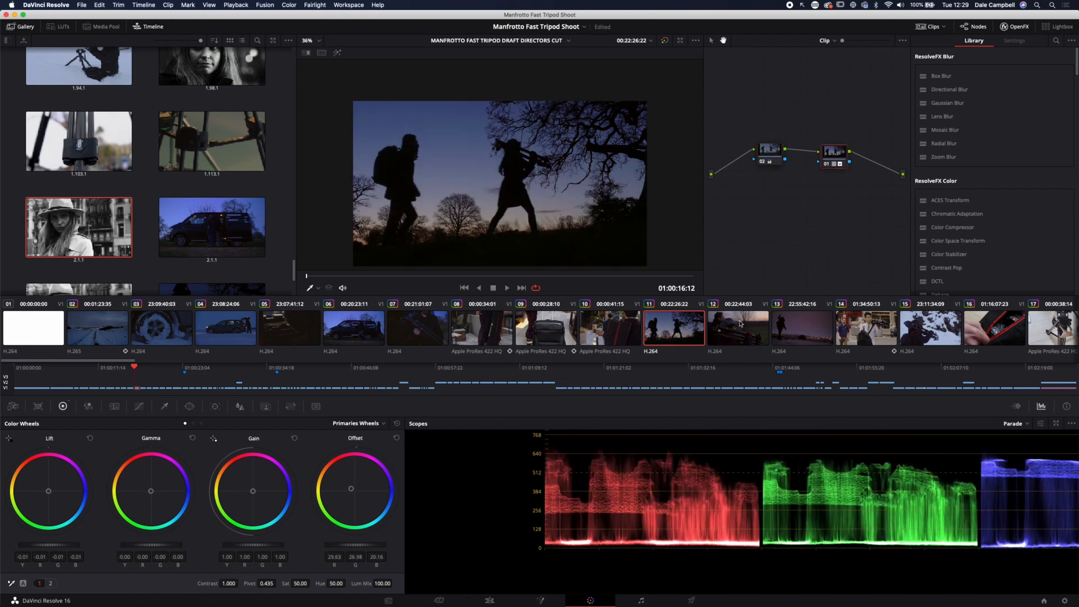
{"action": "left_click", "coordinate": [737, 327]}
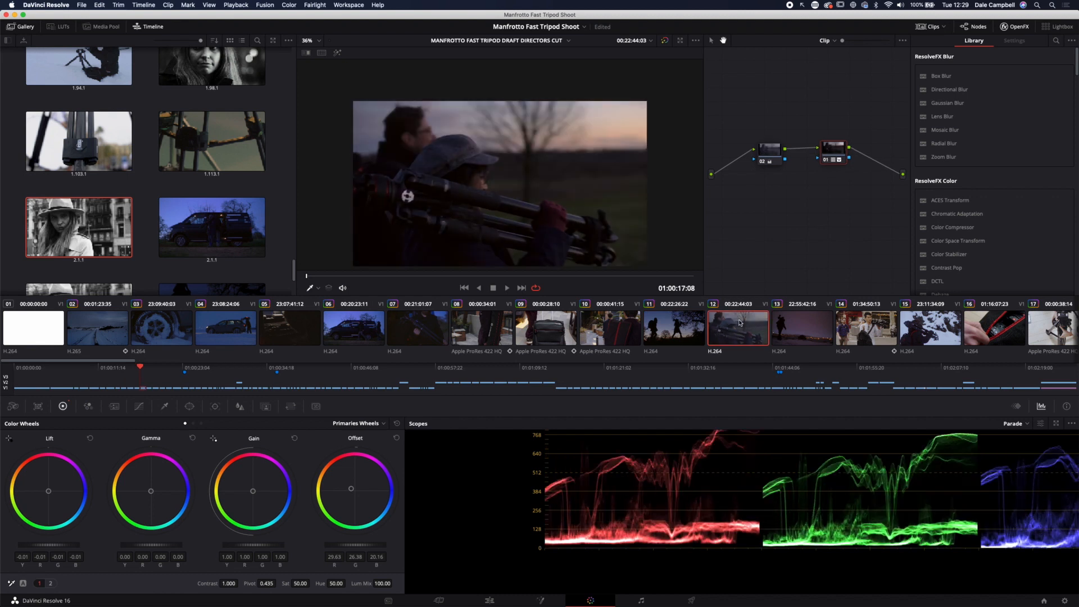